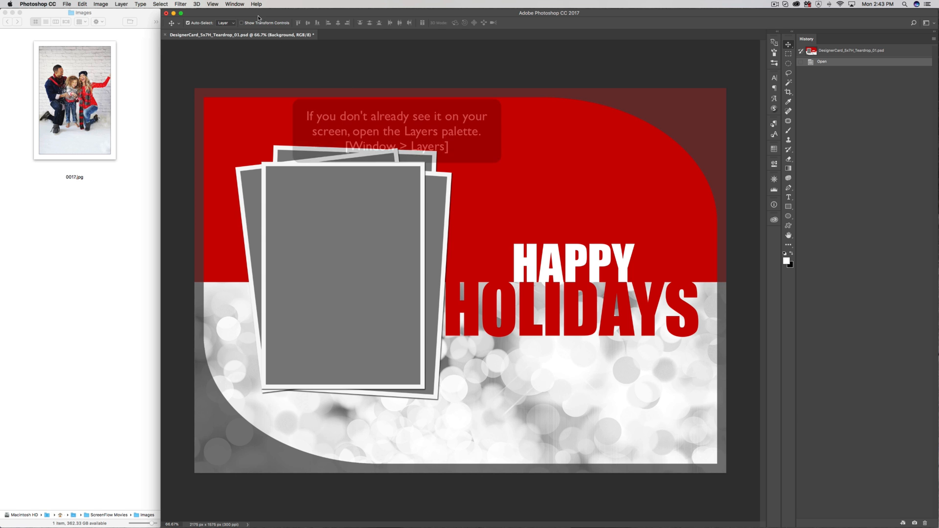
Step: Show the Layers palette from the Window menu
click(235, 4)
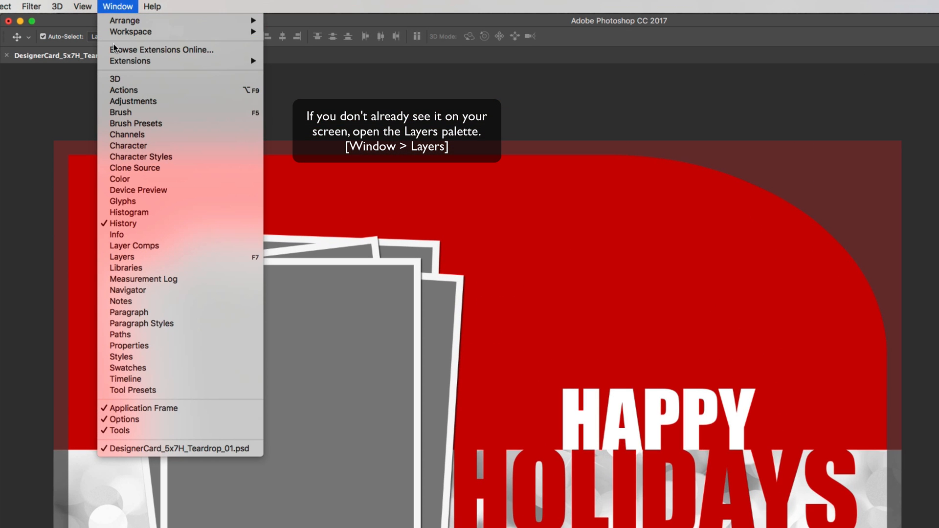
mouse_move(122, 256)
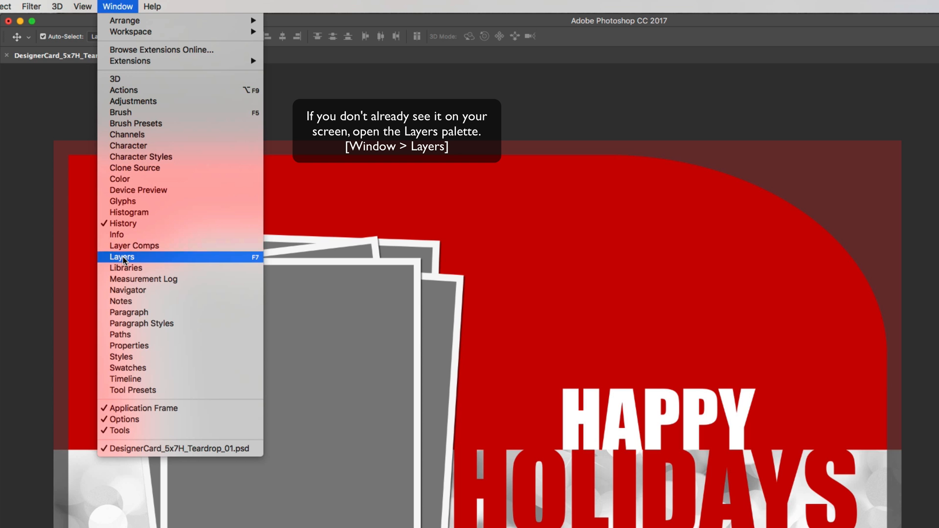
click(122, 257)
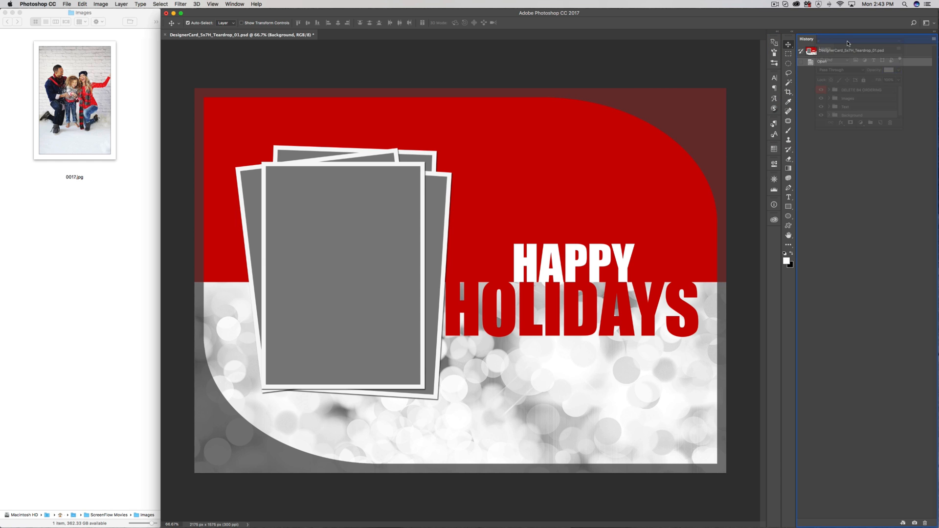
Step: Expand the Images group in Layers and select the top PASTE IMAGE HERE layer
click(826, 39)
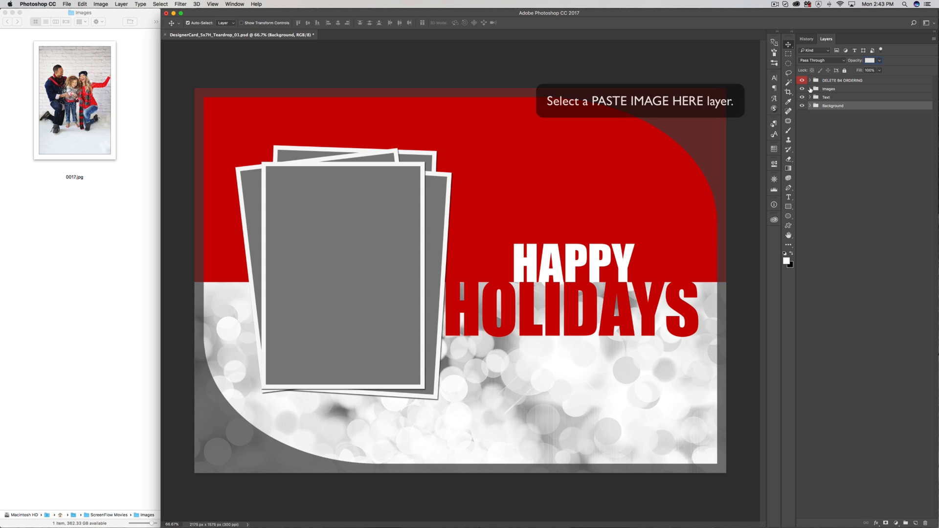
click(811, 89)
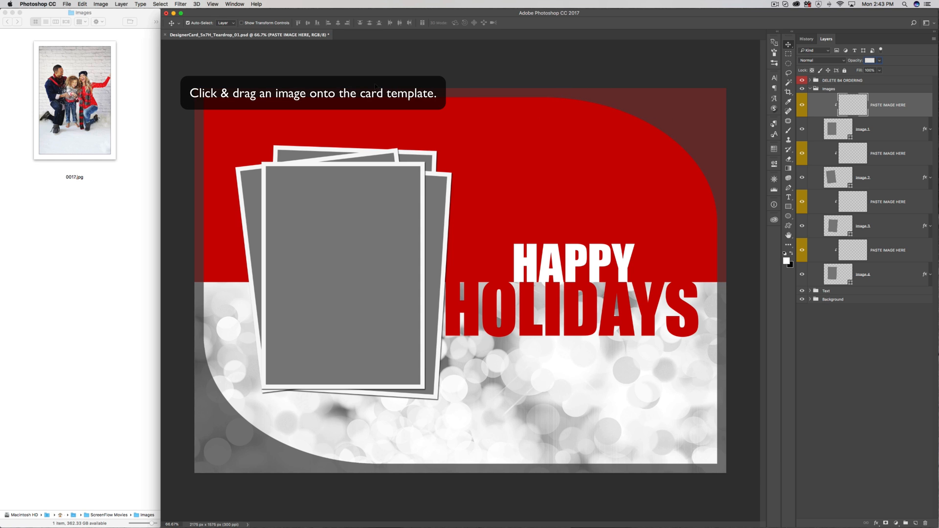
click(74, 103)
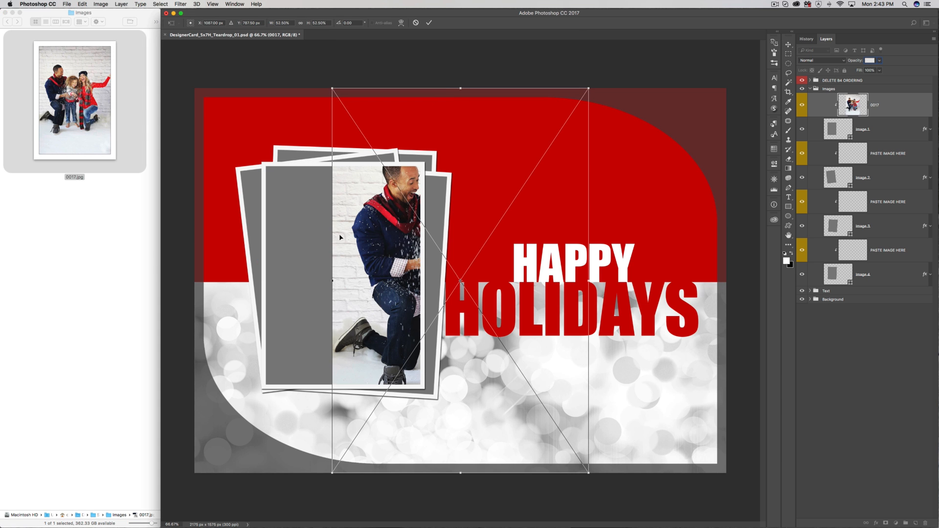
mouse_move(580, 104)
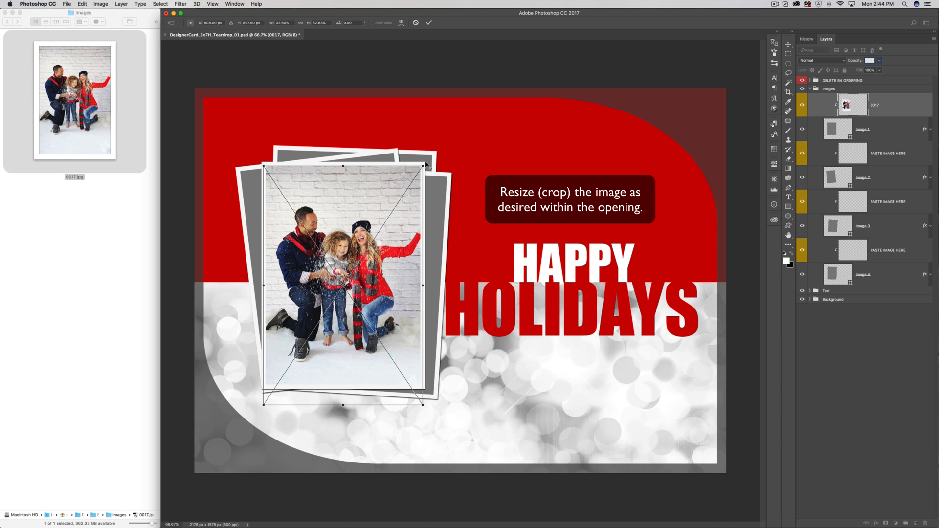
Step: Resize family photo 0017 by its corner handle to fill the tilted frame opening
drag(425, 164, 430, 155)
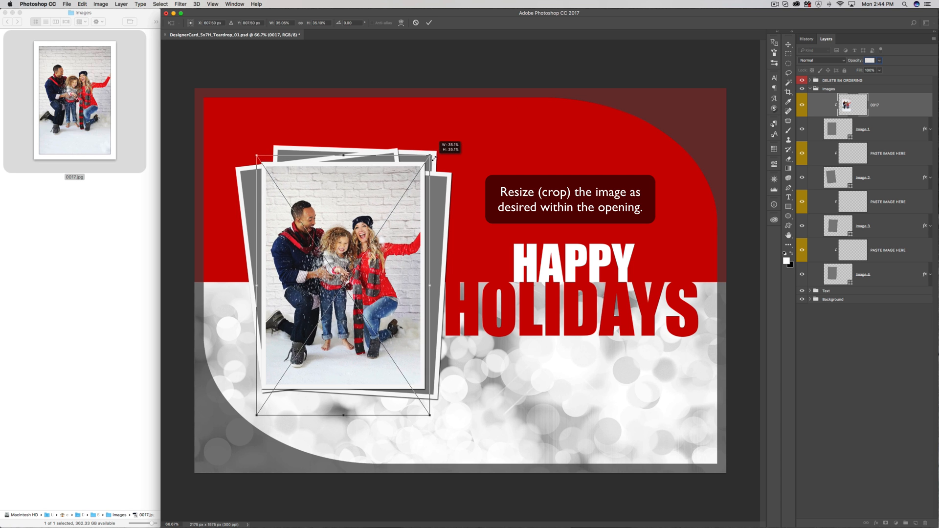